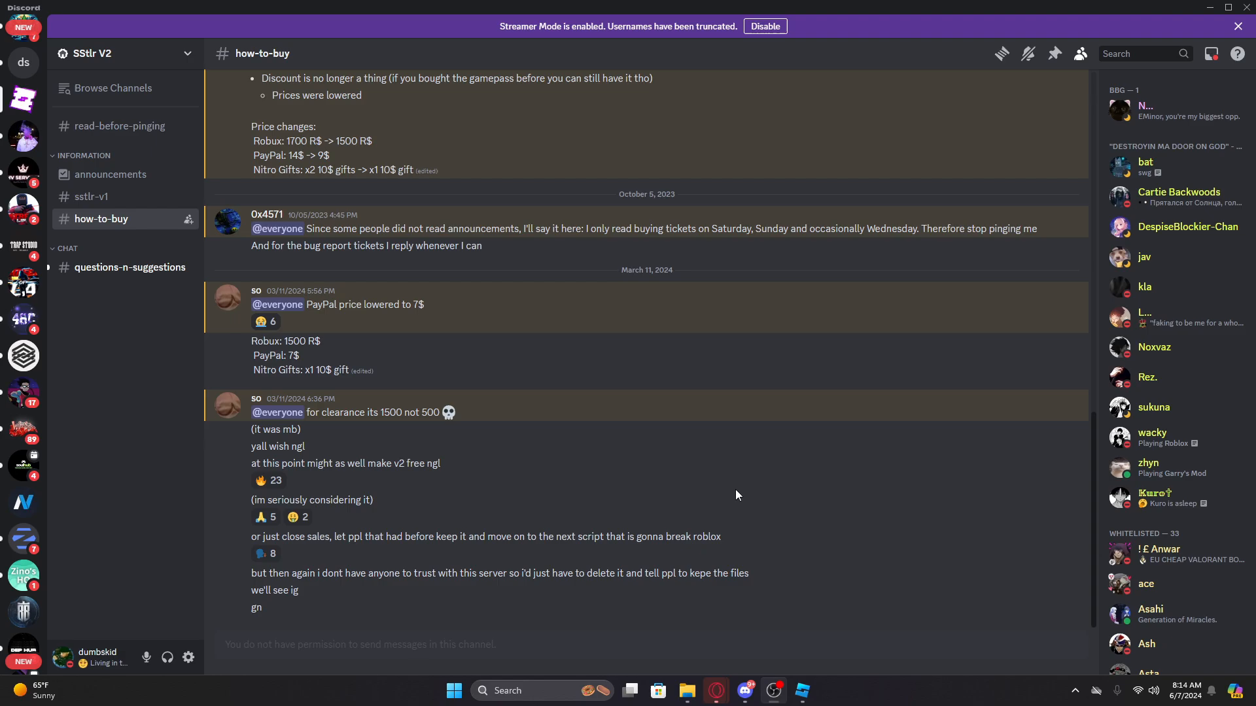
Switch from Discord to the sstlr-v1-main folder in File Explorer
{"action": "left_click", "coordinate": [802, 689]}
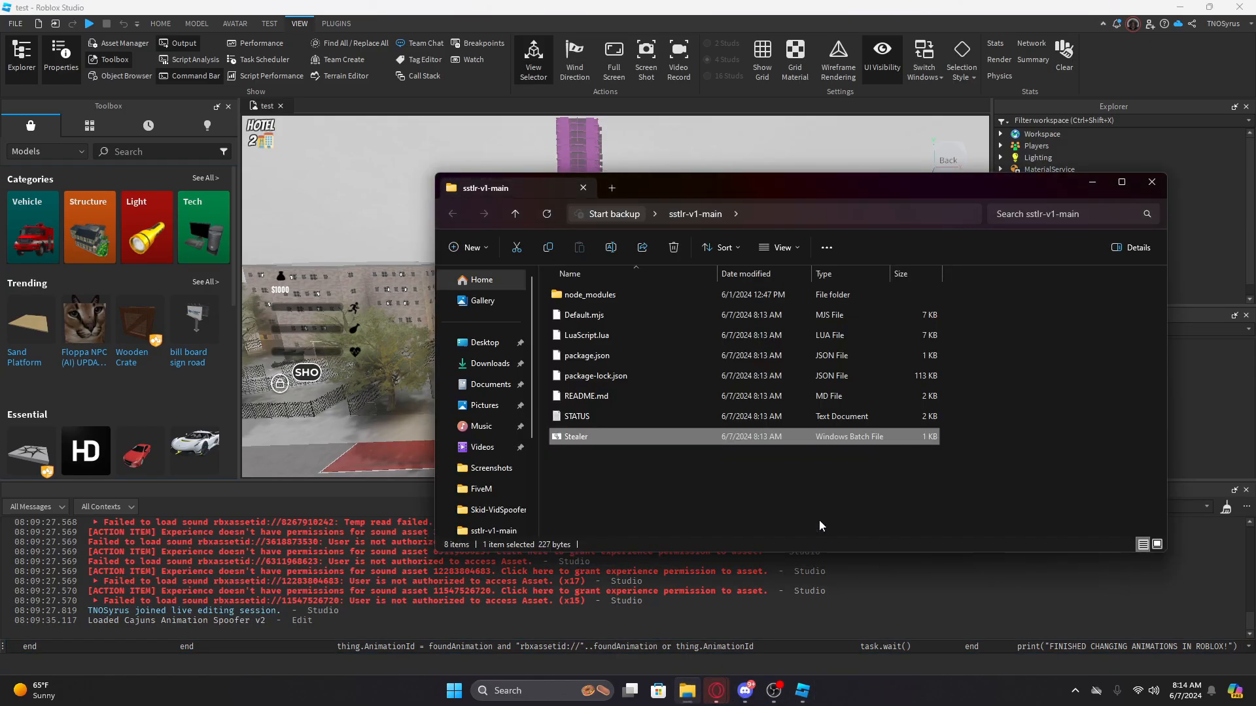
Open LuaScript.lua from the sstlr-v1-main folder in Notepad
{"action": "right_click", "coordinate": [586, 334]}
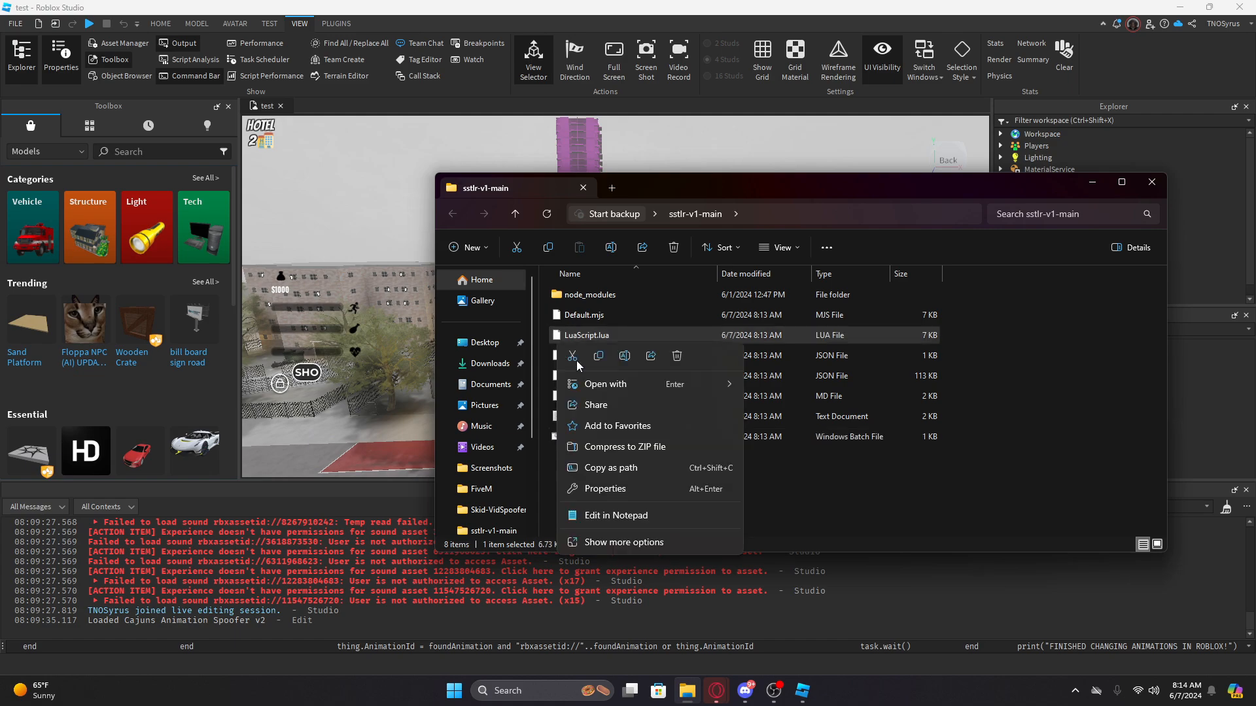
{"action": "left_click", "coordinate": [695, 486]}
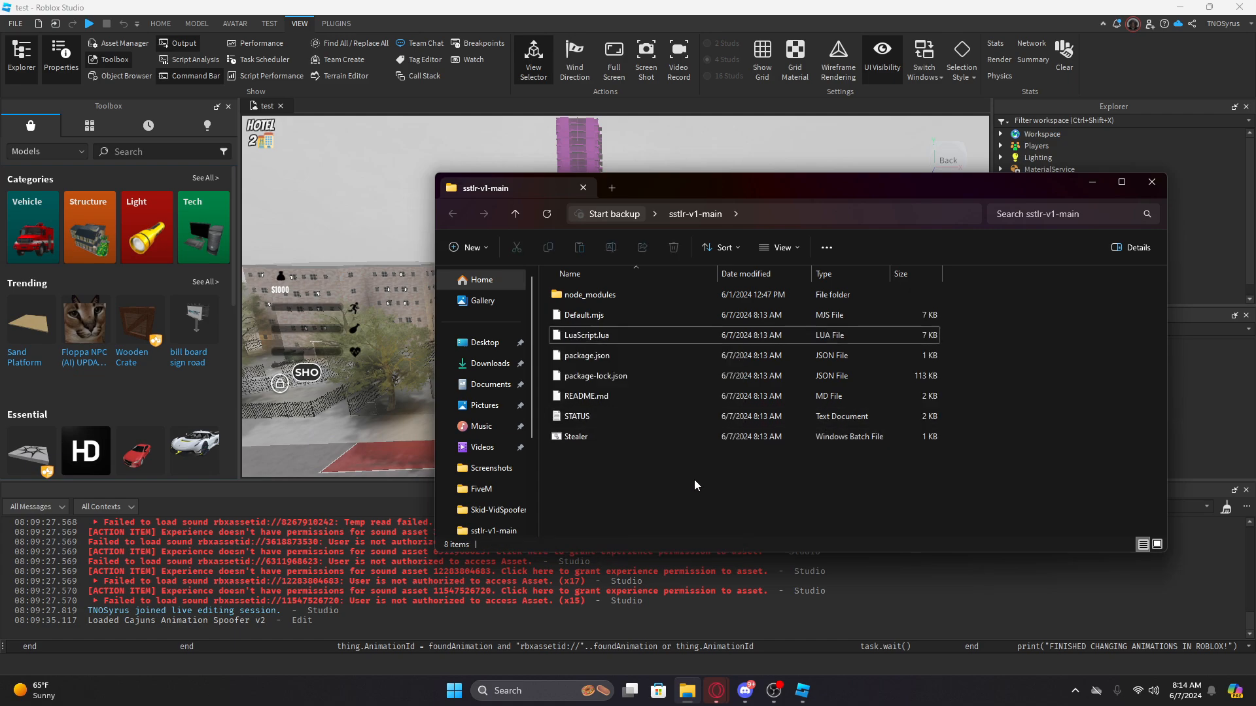
{"action": "left_click", "coordinate": [587, 335]}
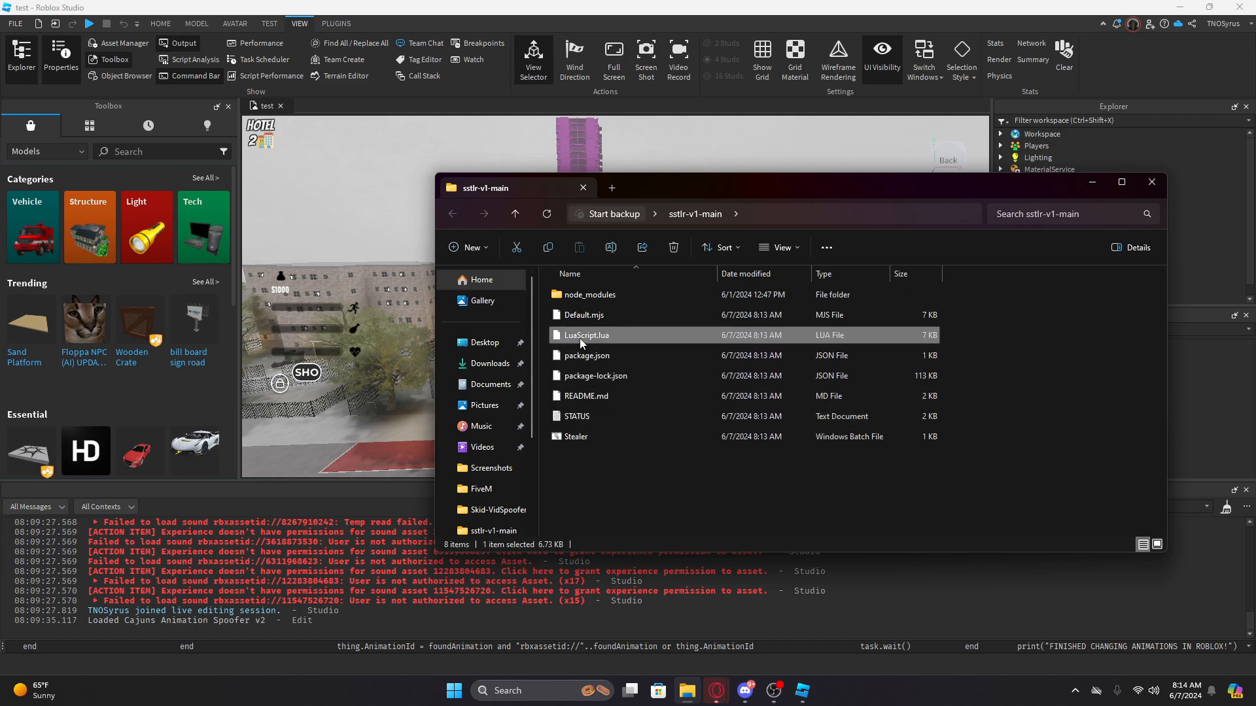
{"action": "right_click", "coordinate": [586, 334]}
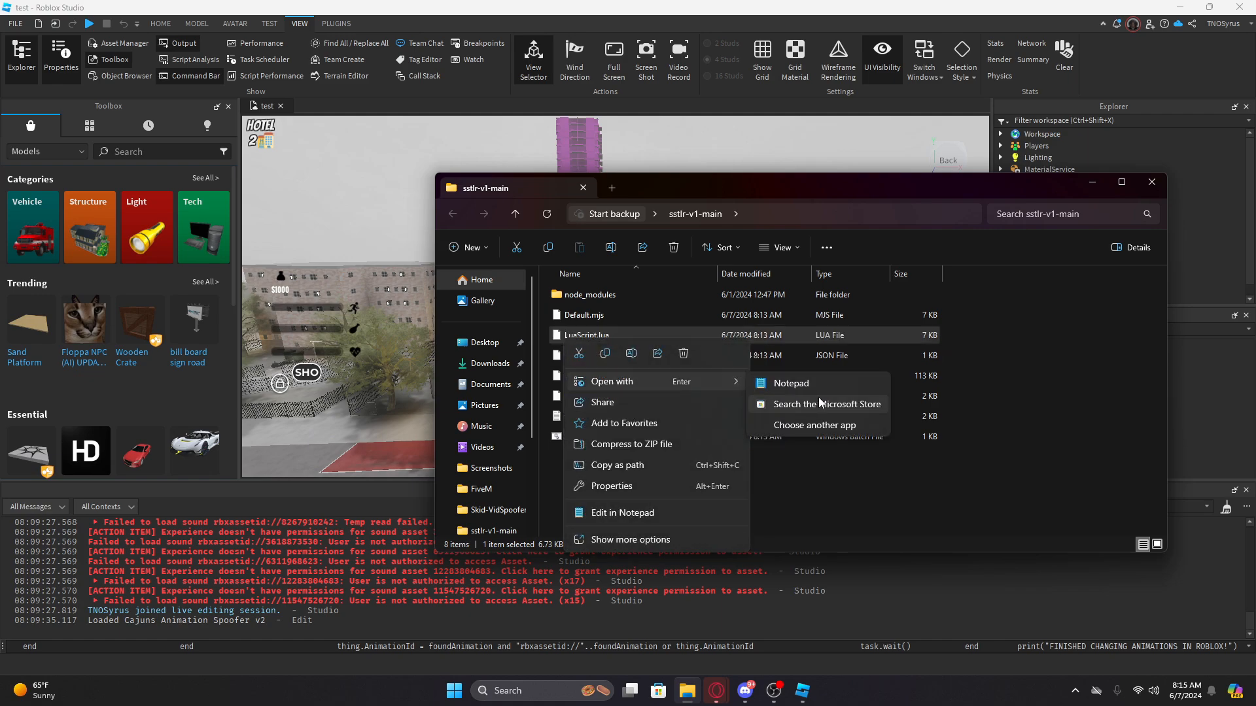
{"action": "left_click", "coordinate": [789, 382]}
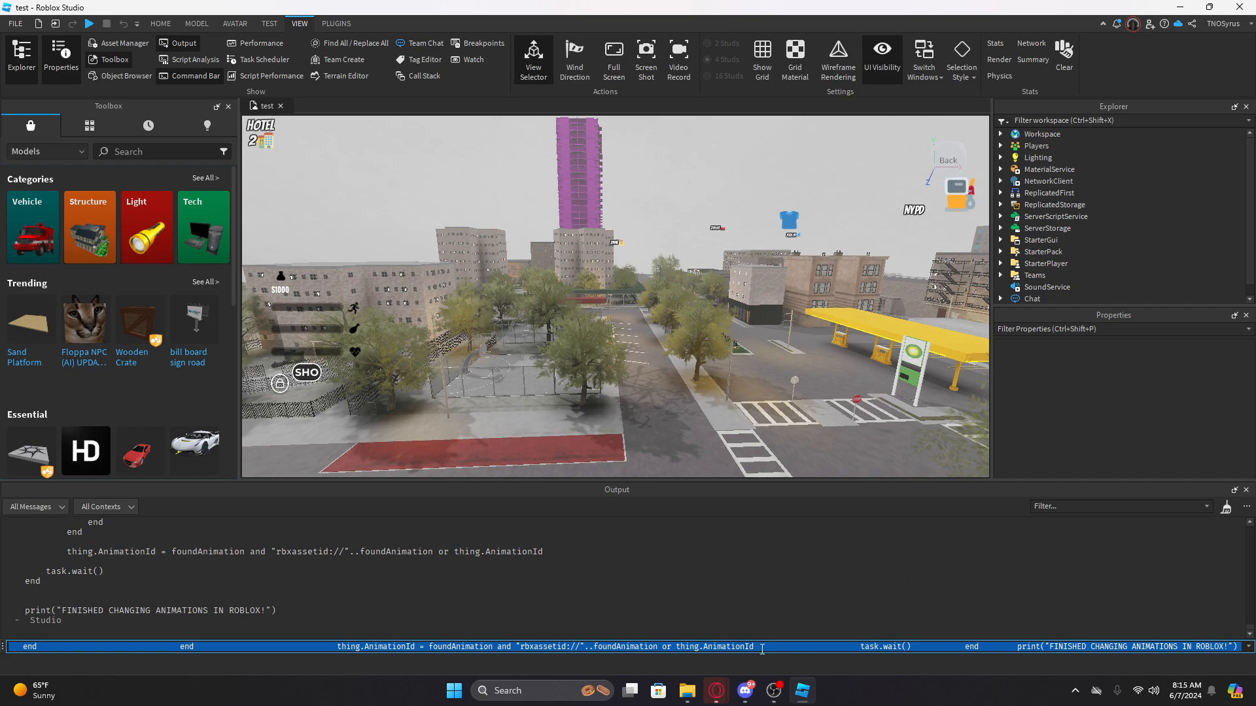
{"action": "mouse_move", "coordinate": [685, 690]}
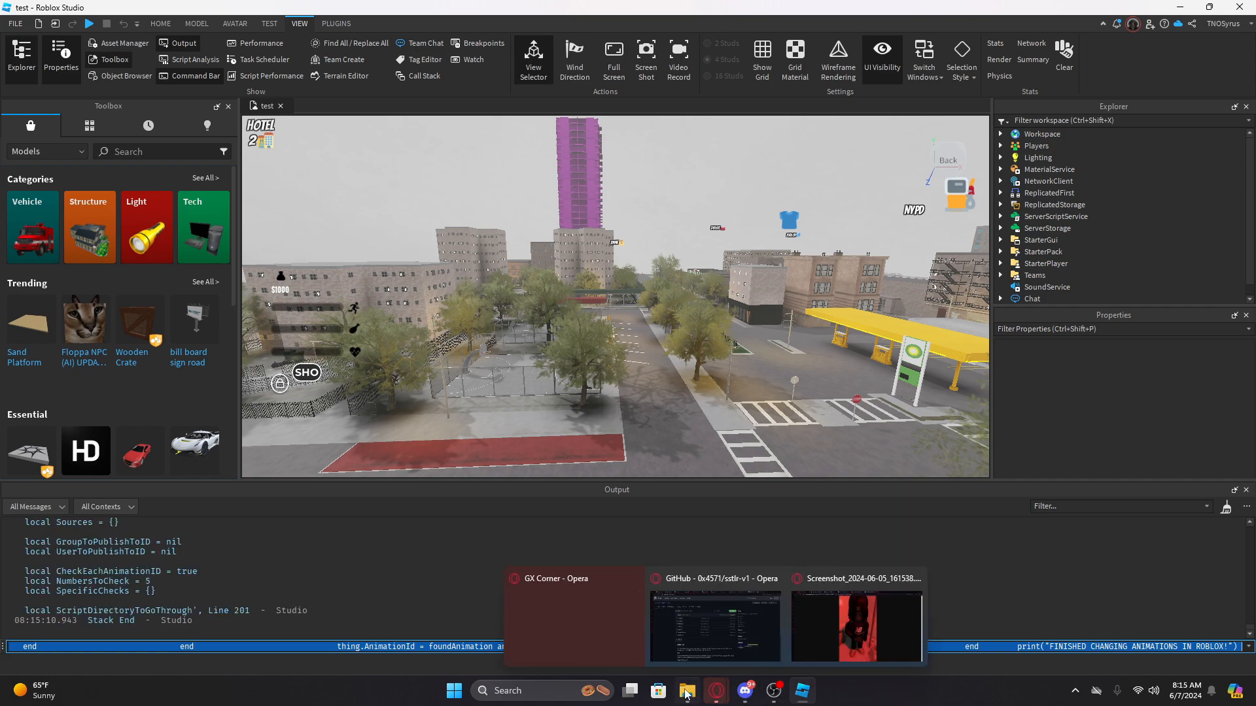
{"action": "mouse_move", "coordinate": [686, 691]}
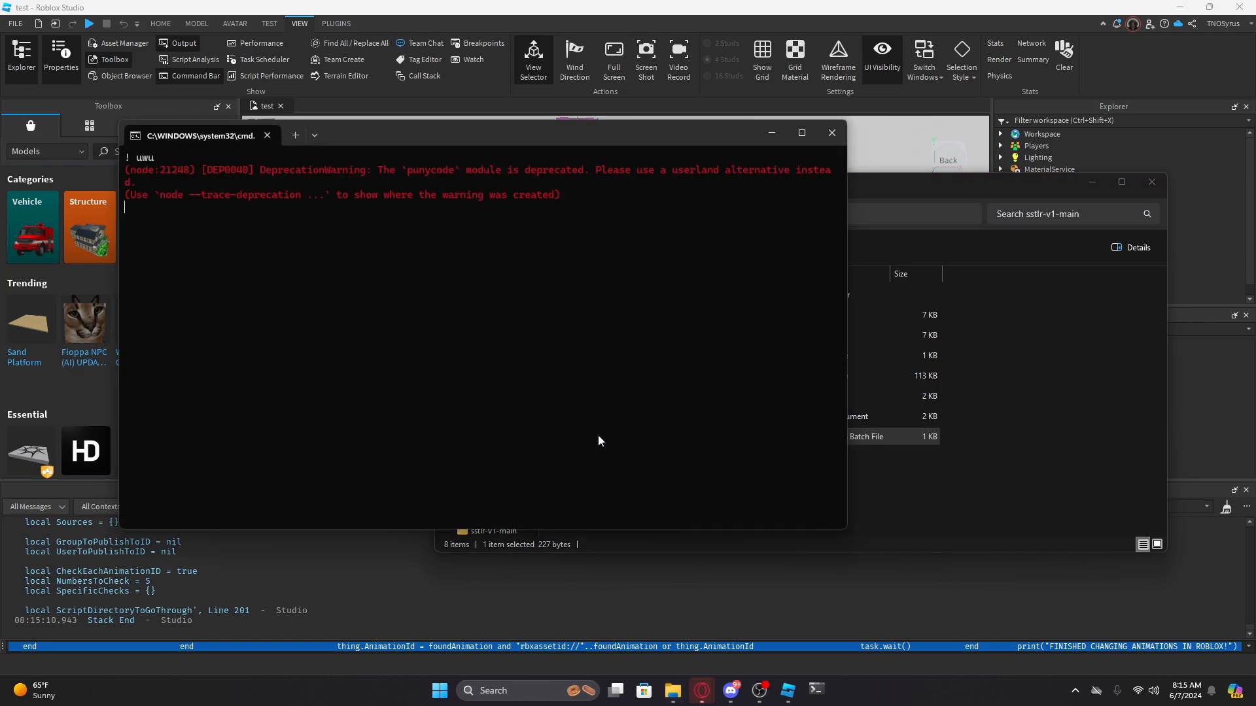
Capture the sstlr reupload console output with Snipping Tool, then return to Roblox Studio
{"action": "left_click", "coordinate": [830, 132]}
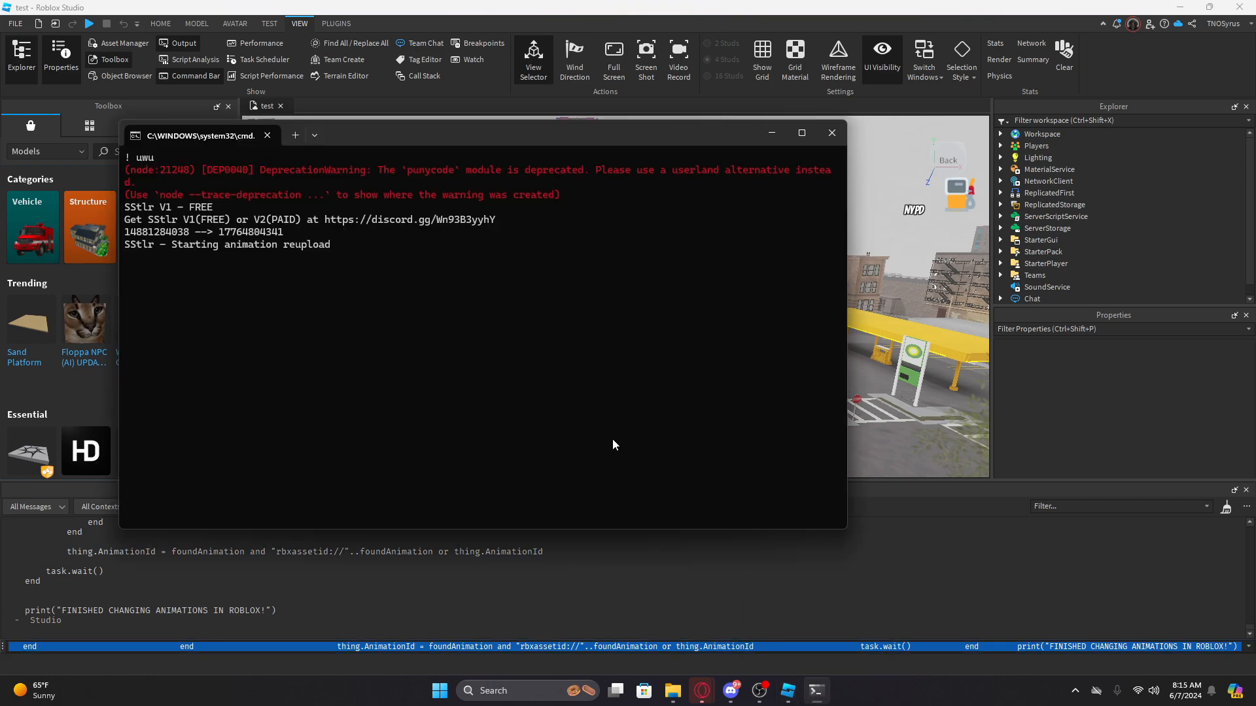
{"action": "mouse_move", "coordinate": [414, 313]}
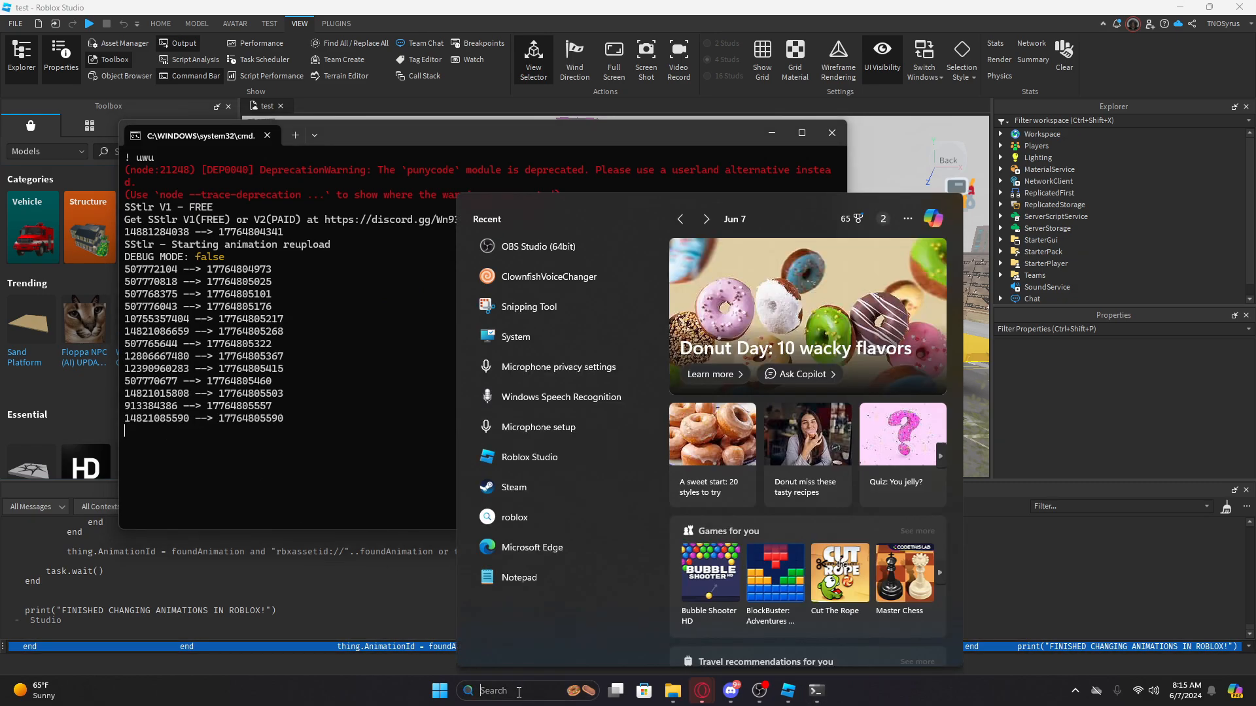
{"action": "type", "text": "snipe"}
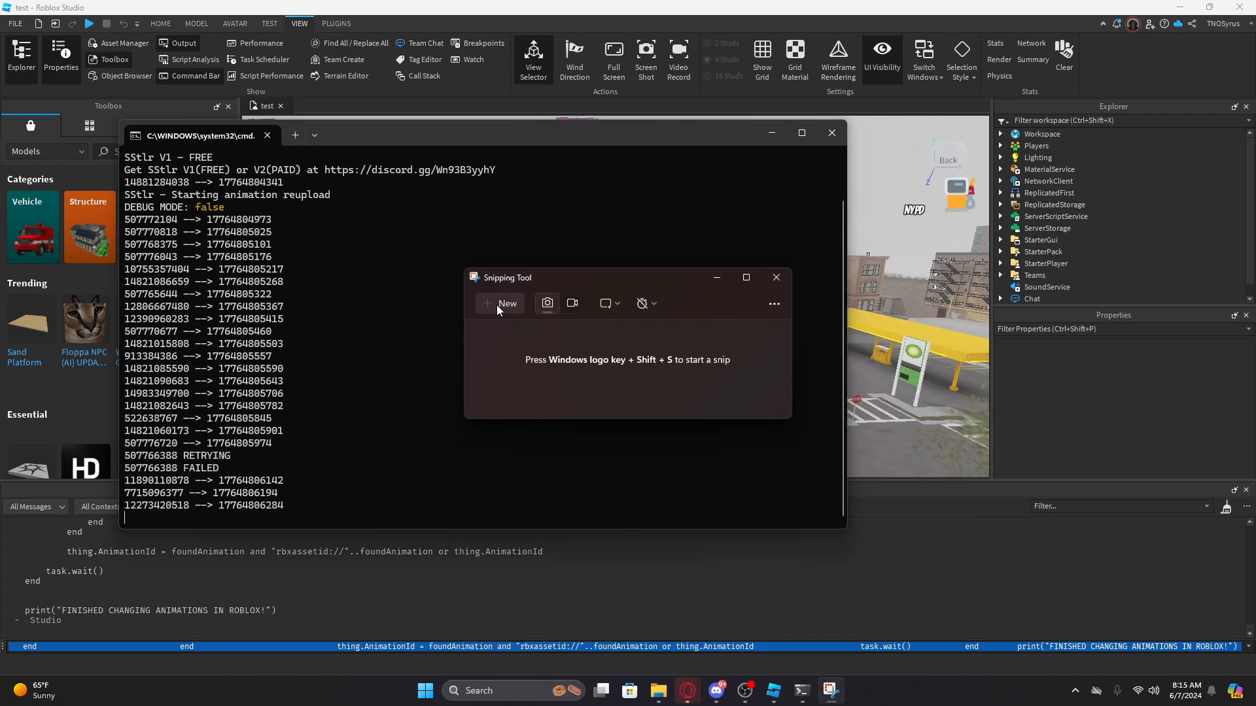
{"action": "left_click", "coordinate": [506, 303]}
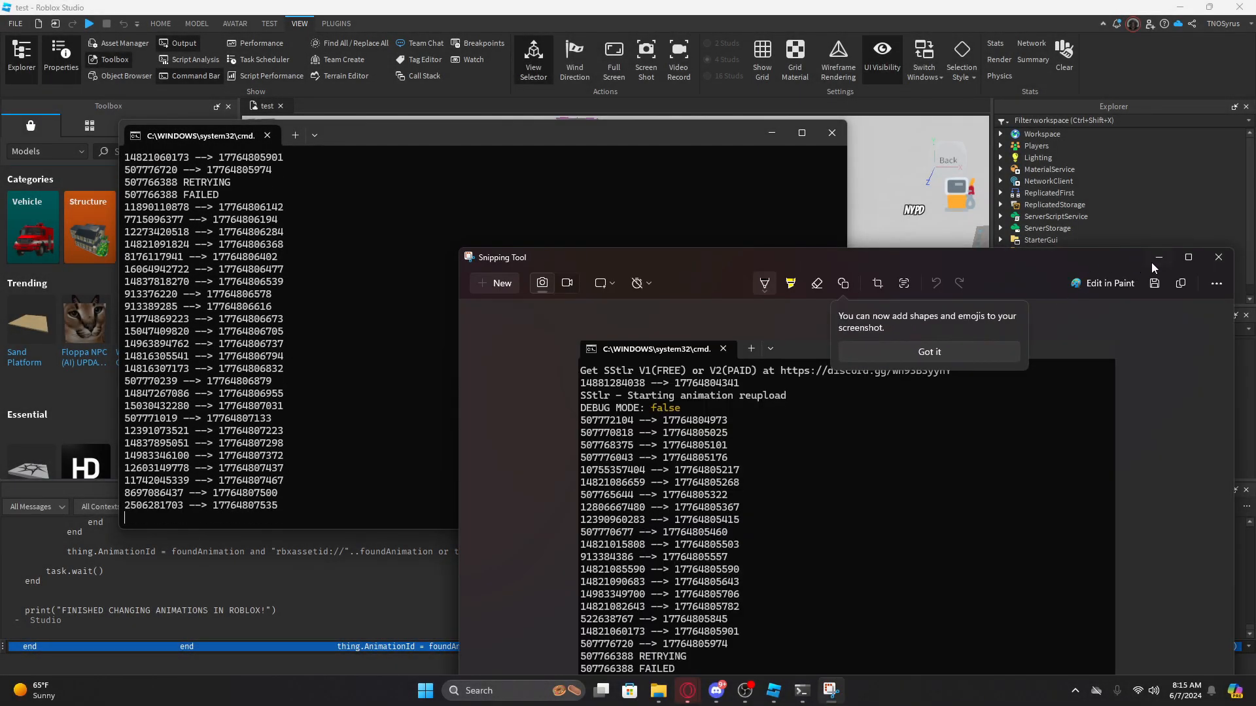
{"action": "left_click", "coordinate": [1218, 257]}
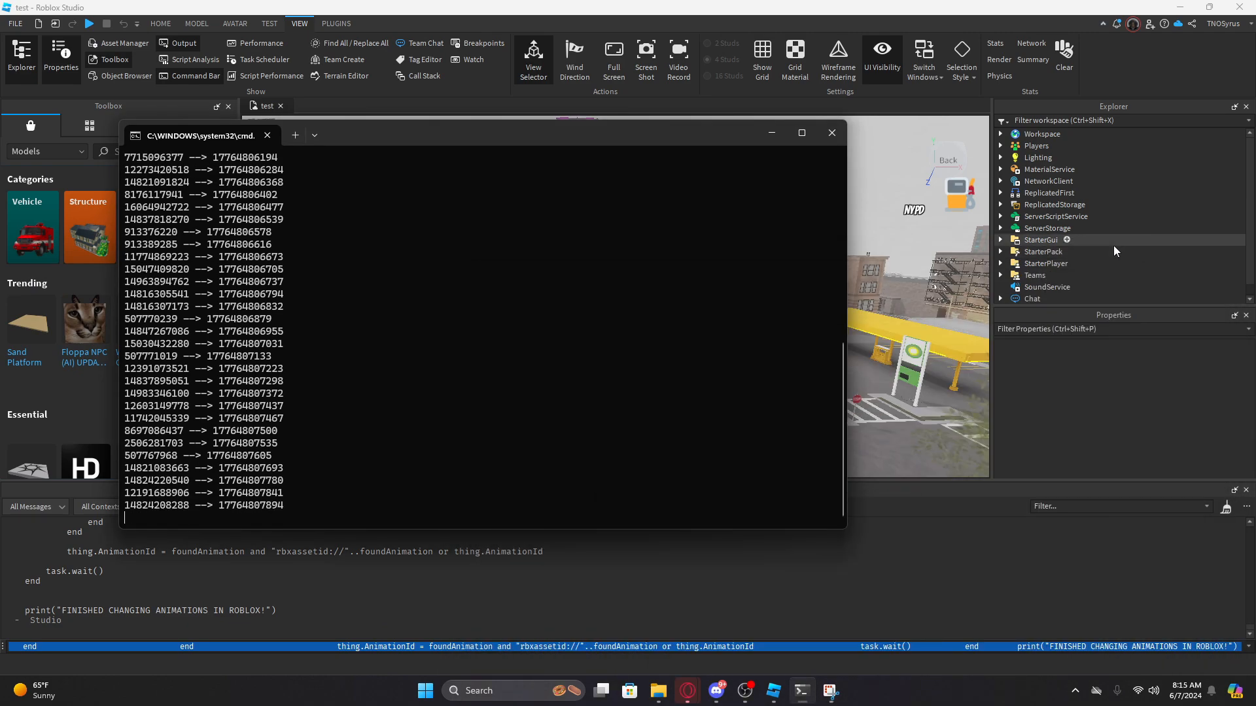
{"action": "scroll", "scroll_direction": "down", "scroll_amount": 3}
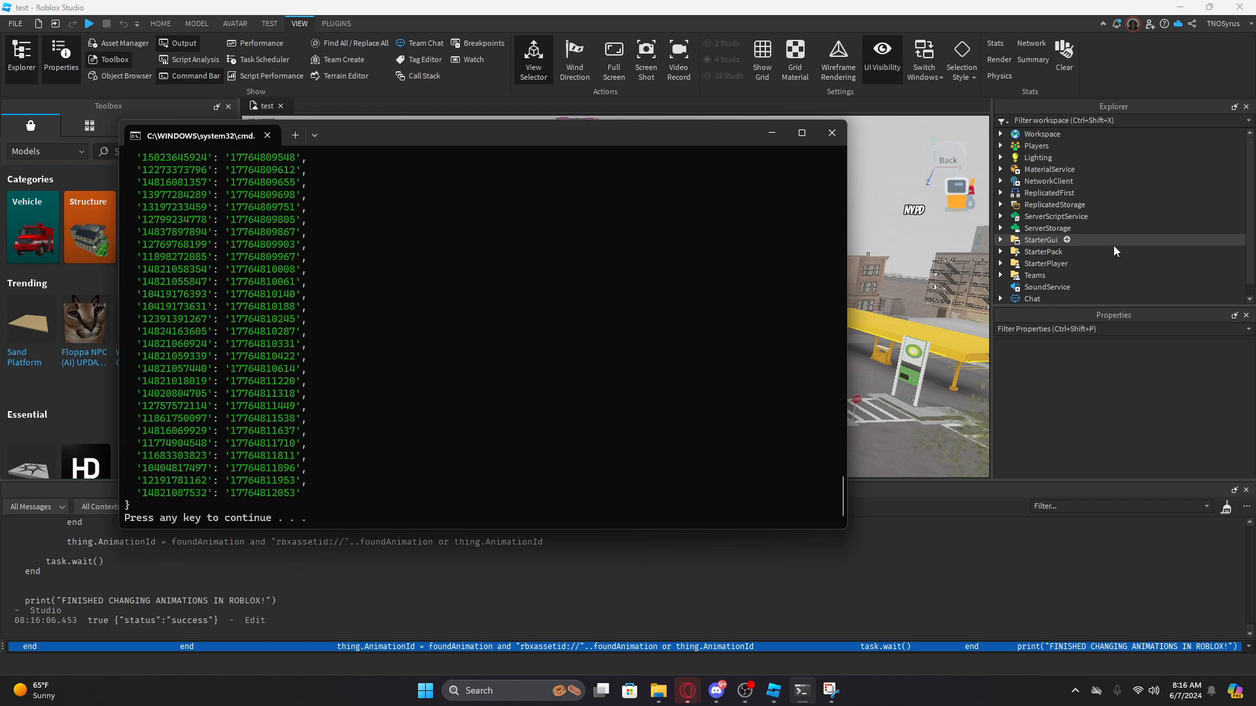
{"action": "left_click", "coordinate": [831, 132]}
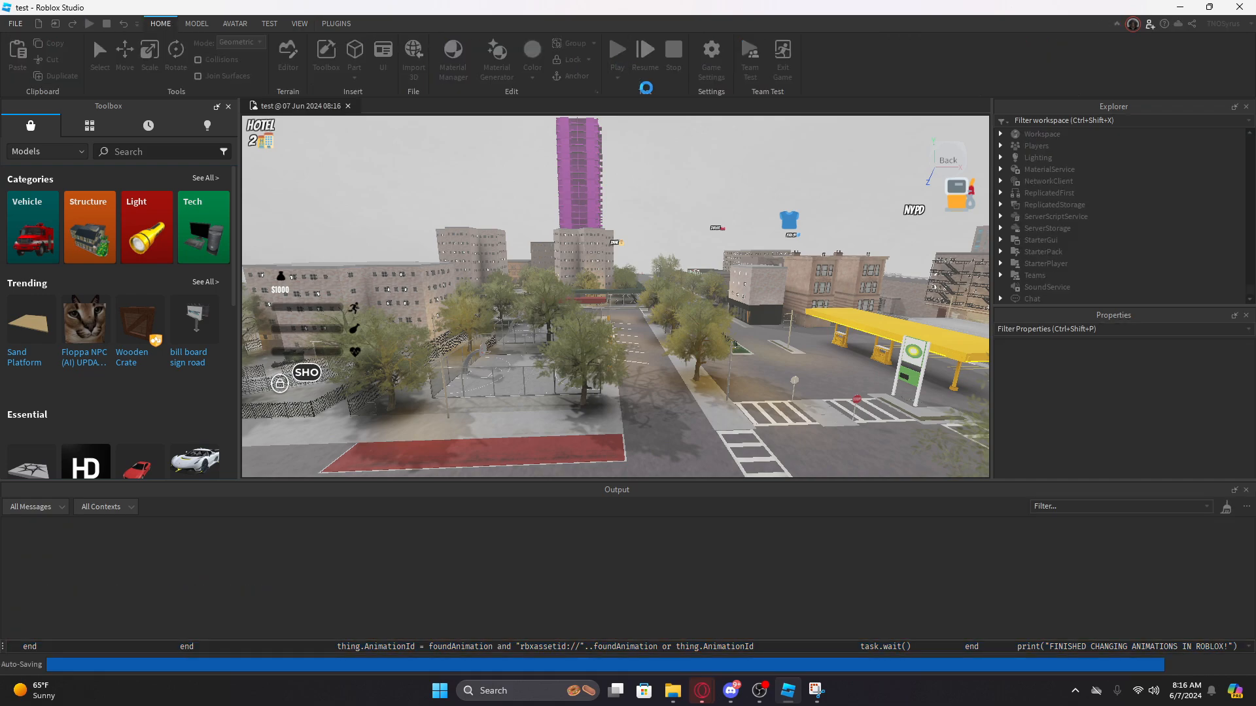
Start a playtest and walk the armed character around the city streets
{"action": "left_click", "coordinate": [616, 51]}
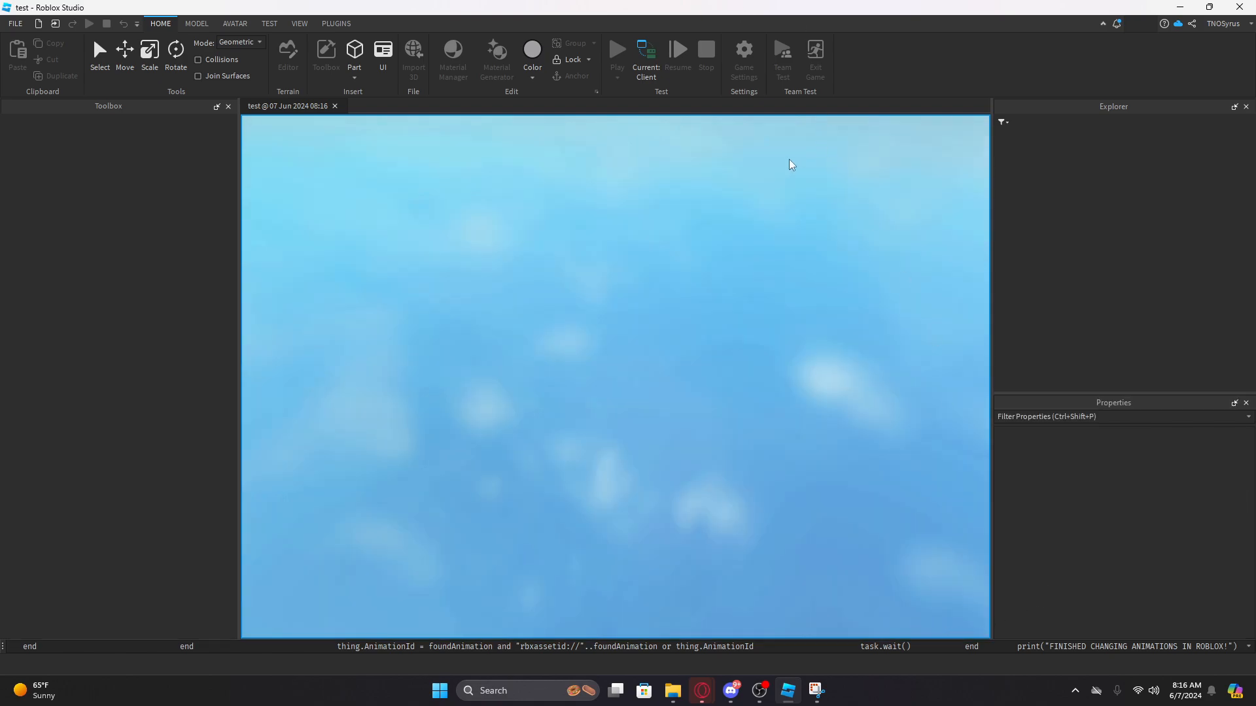
{"action": "mouse_move", "coordinate": [721, 156]}
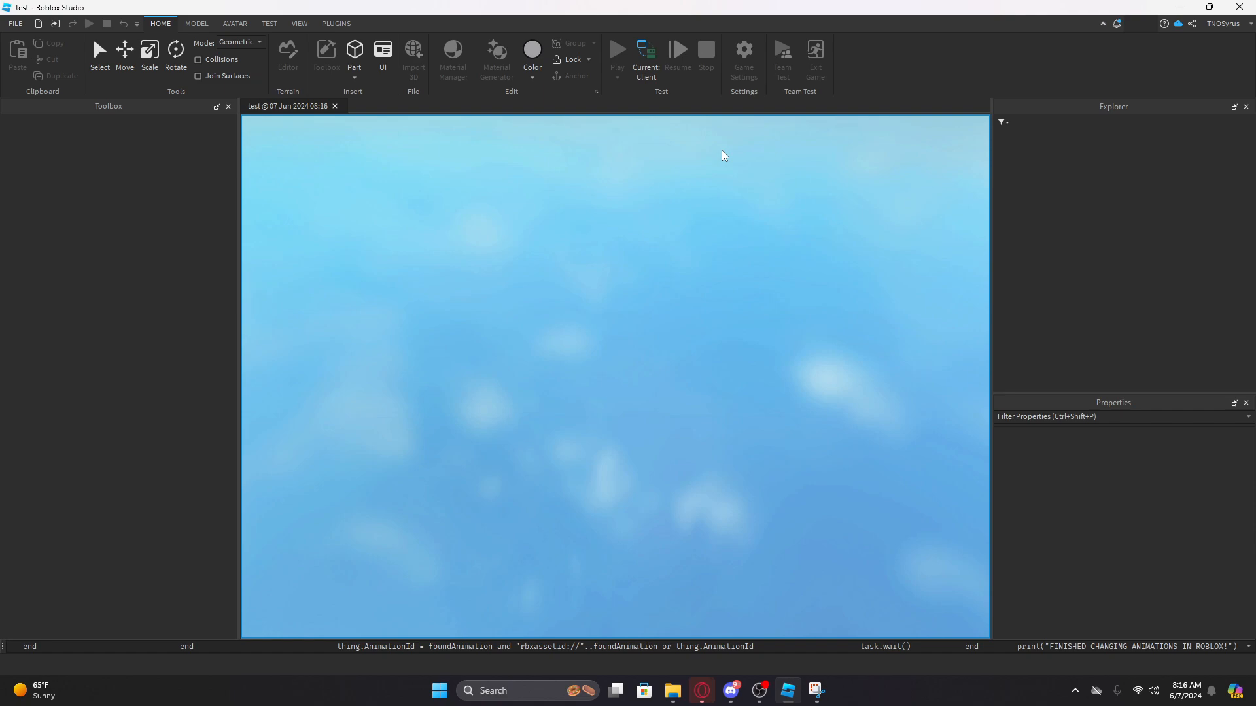
{"action": "left_click", "coordinate": [617, 51]}
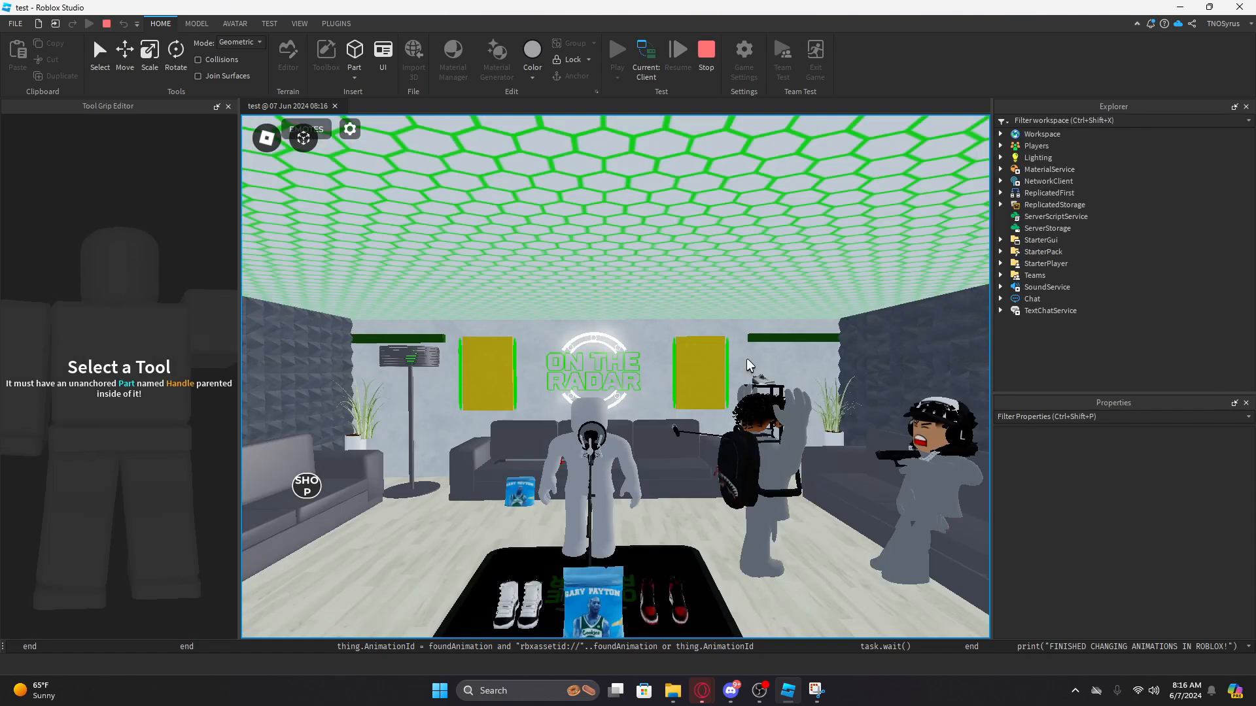
{"action": "left_click", "coordinate": [228, 106]}
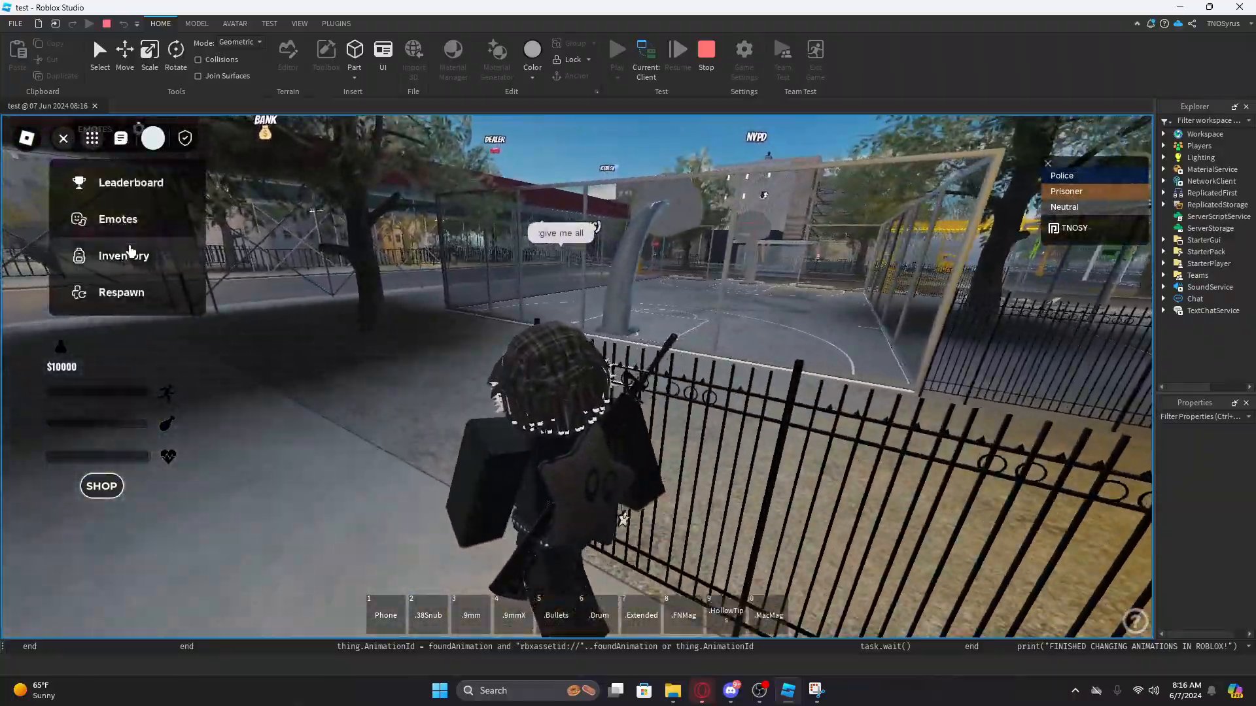
{"action": "left_click", "coordinate": [123, 254]}
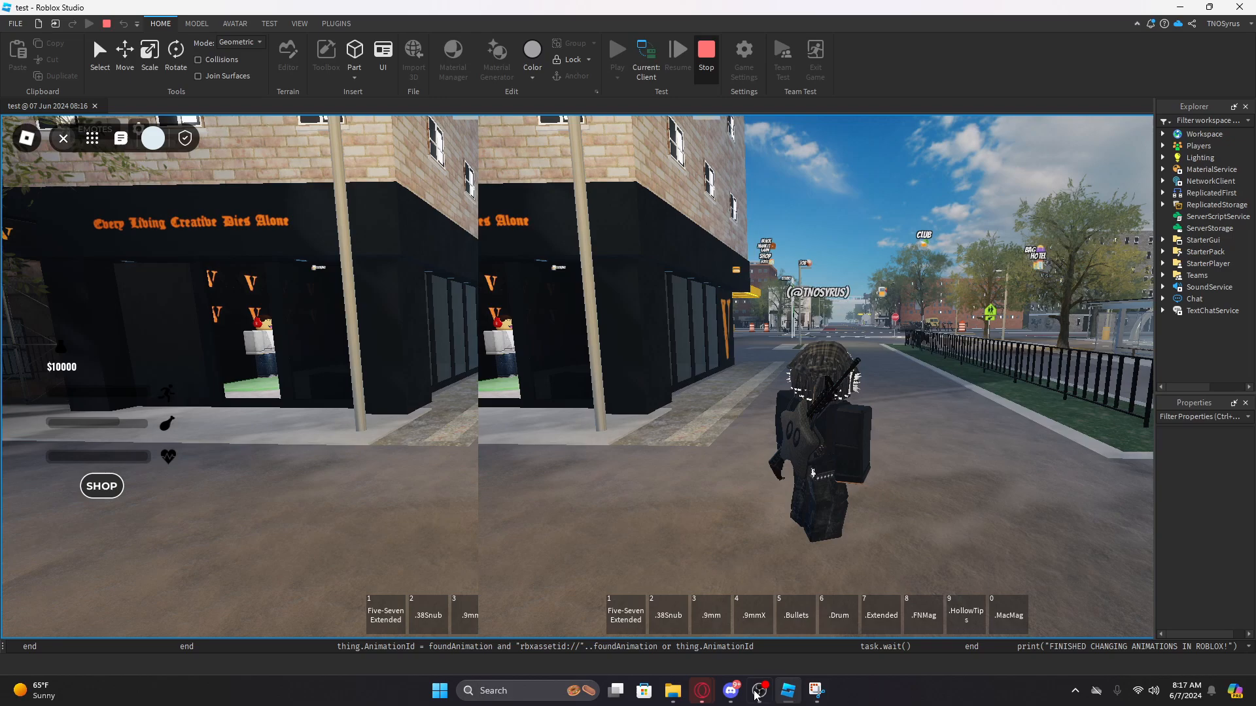
Relaunch Stealer.bat from sstlr-v1-main, stop the Studio playtest, and show the View tab
{"action": "left_click", "coordinate": [671, 691]}
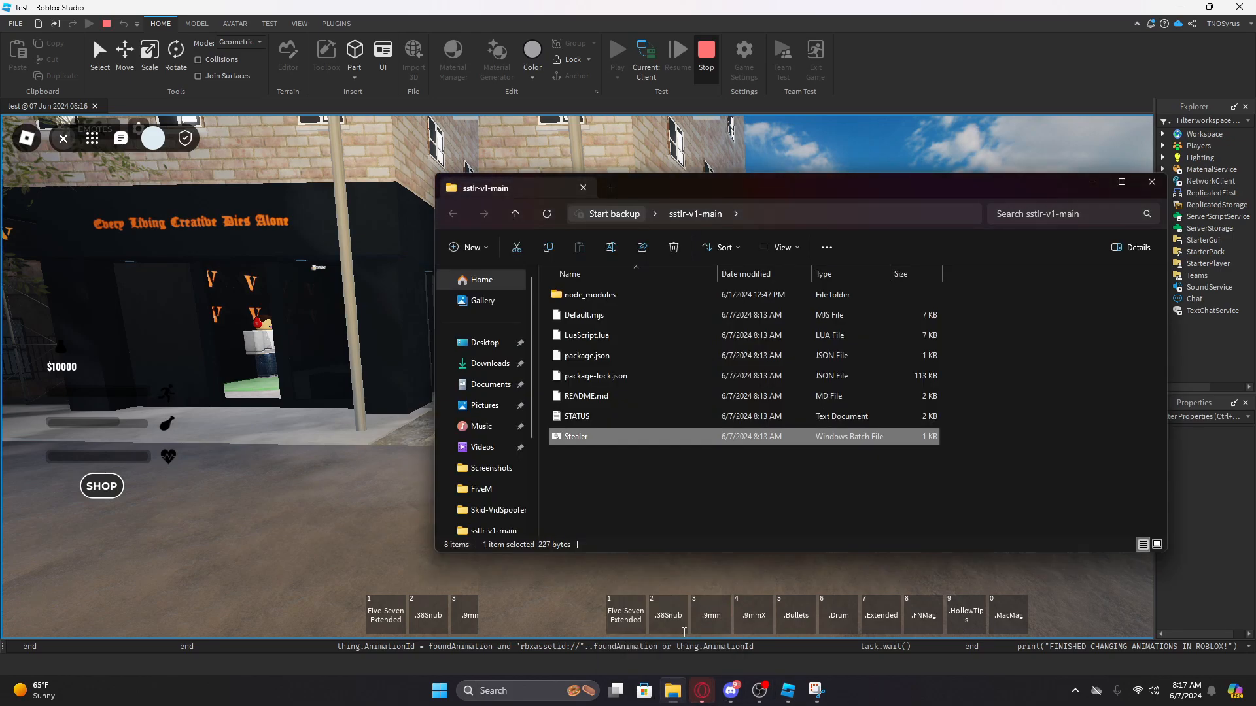
{"action": "mouse_move", "coordinate": [591, 449]}
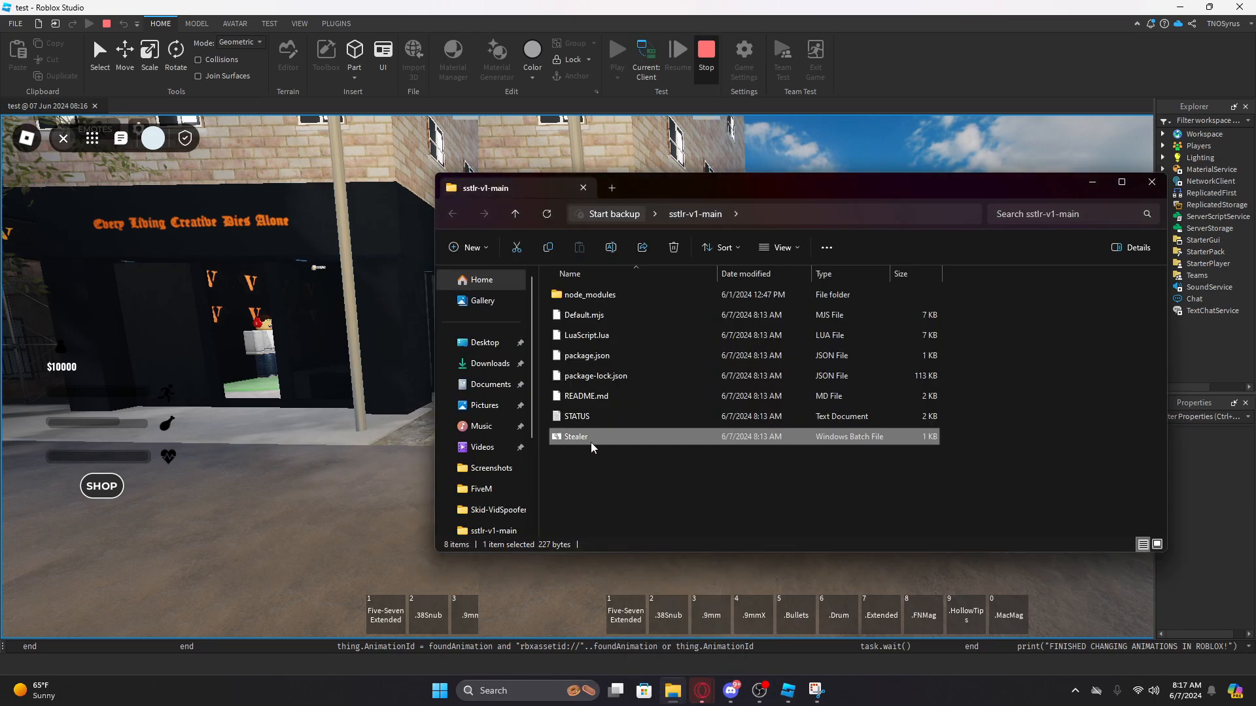
{"action": "double_click", "coordinate": [575, 437]}
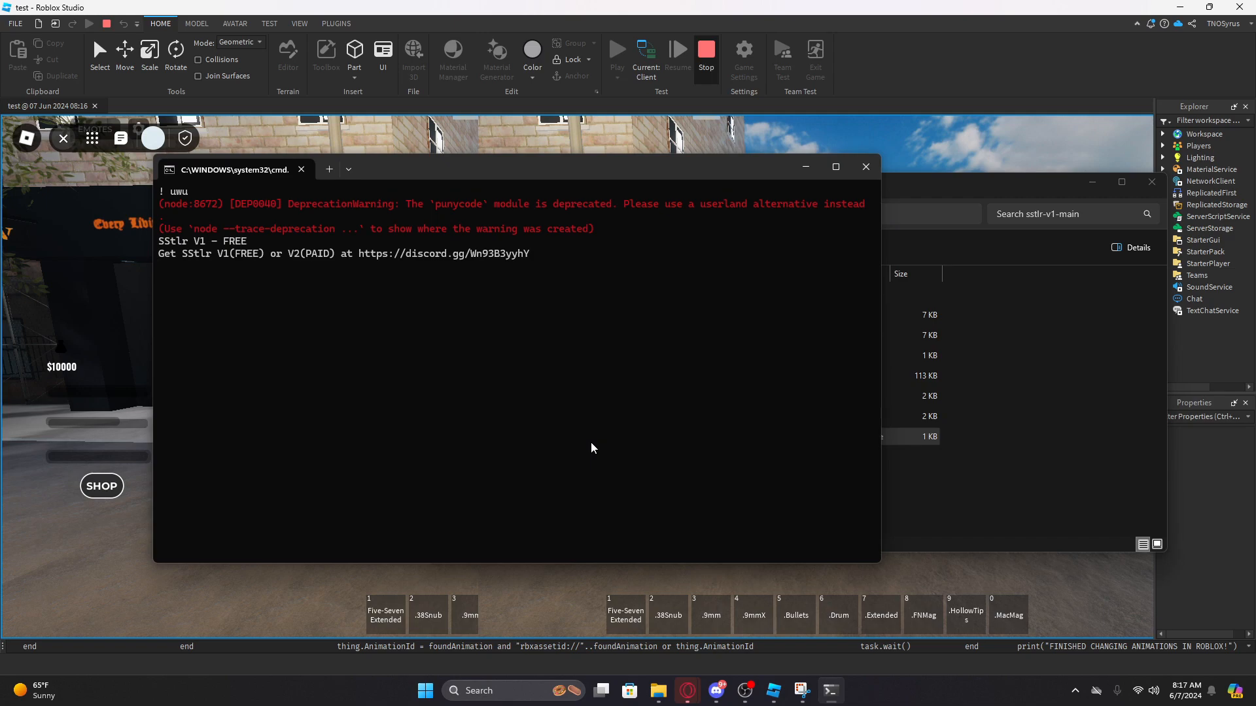
{"action": "mouse_move", "coordinate": [958, 523]}
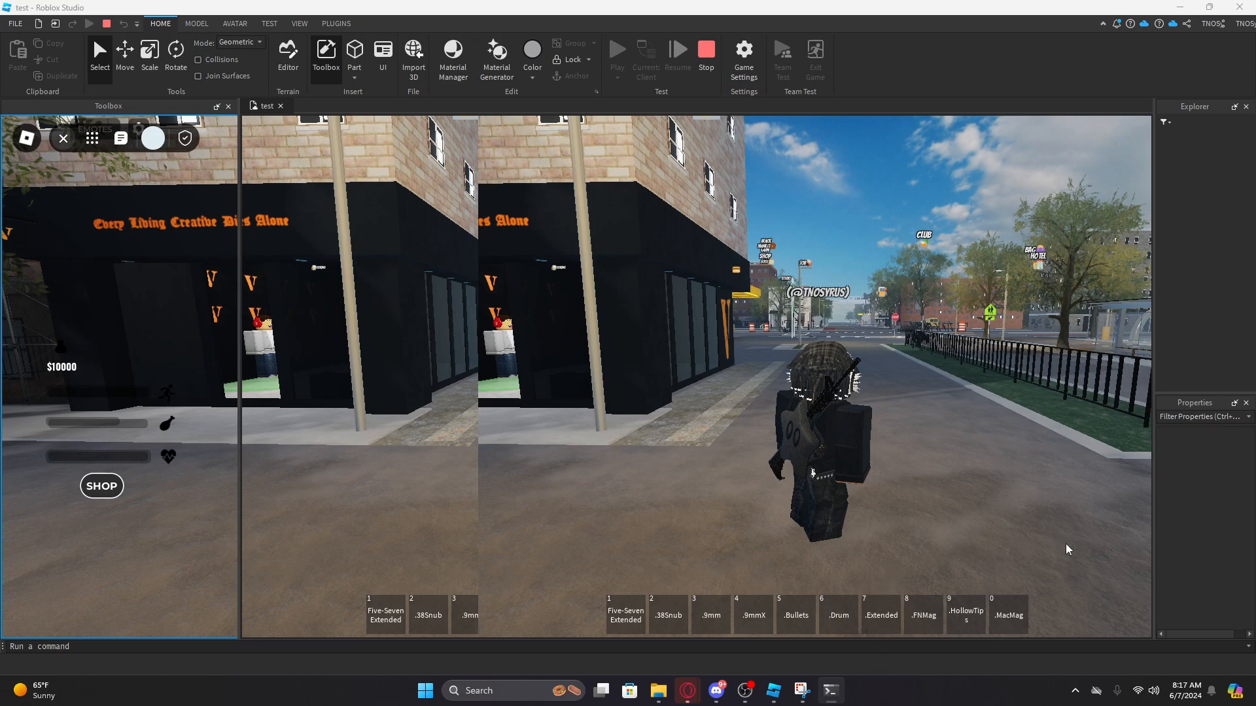
{"action": "left_click", "coordinate": [673, 50]}
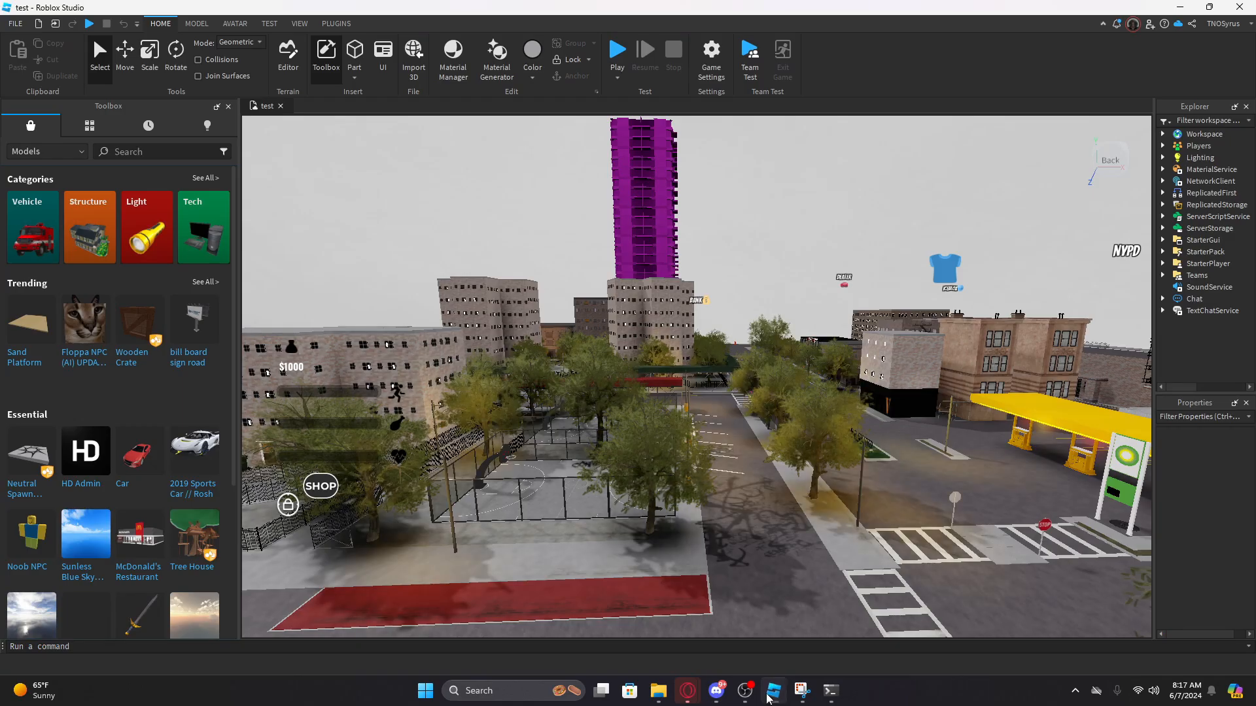
{"action": "left_click", "coordinate": [235, 22]}
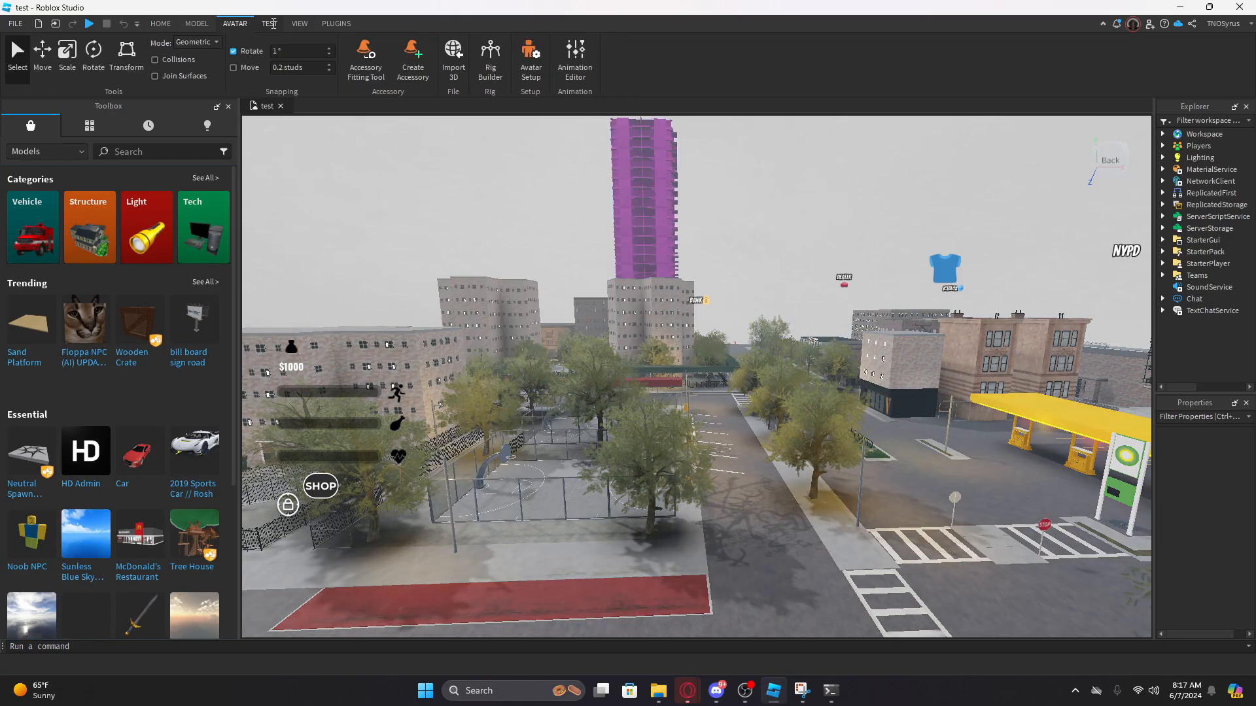
{"action": "left_click", "coordinate": [299, 22]}
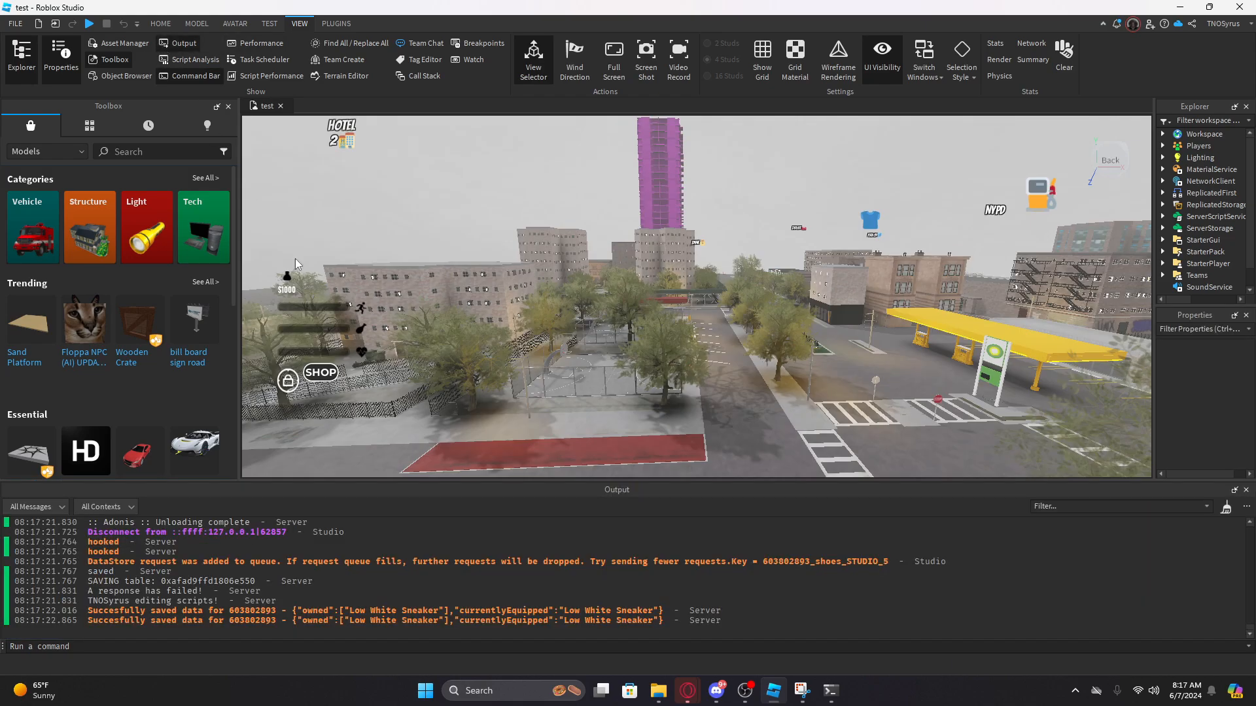
{"action": "mouse_move", "coordinate": [657, 689]}
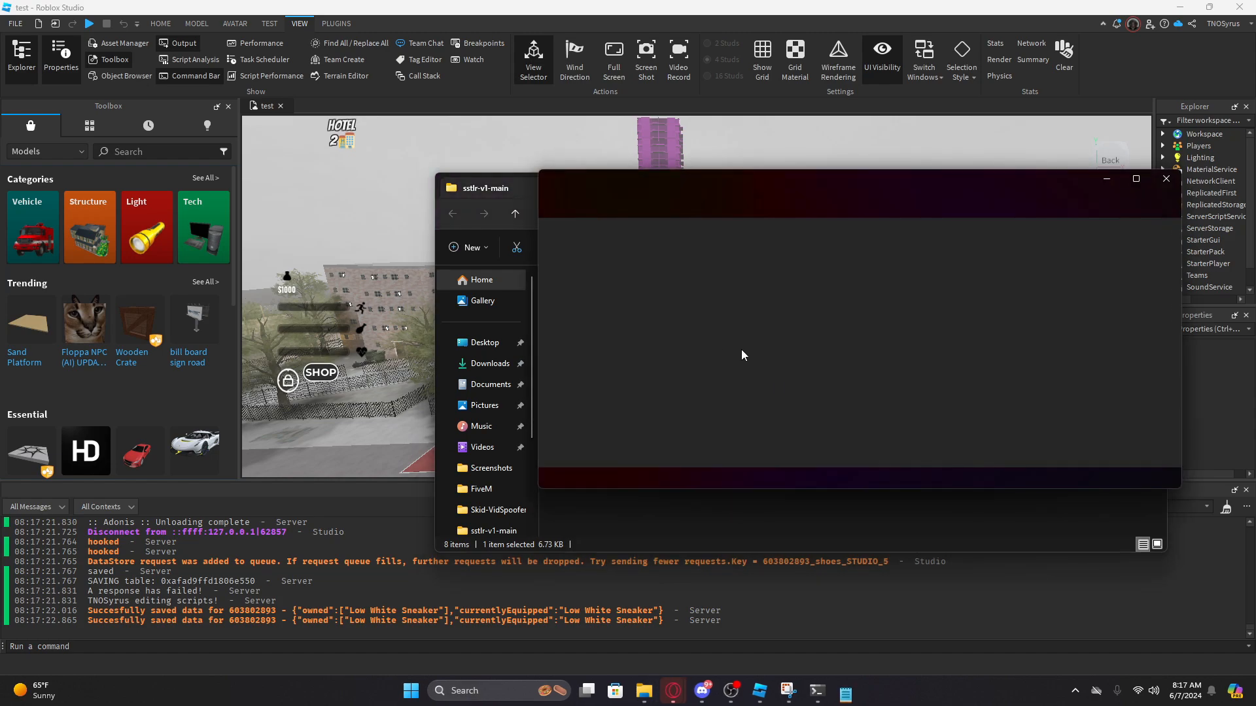
Select all of LuaScript in Notepad and copy it into Studio's command bar
{"action": "left_click", "coordinate": [586, 208]}
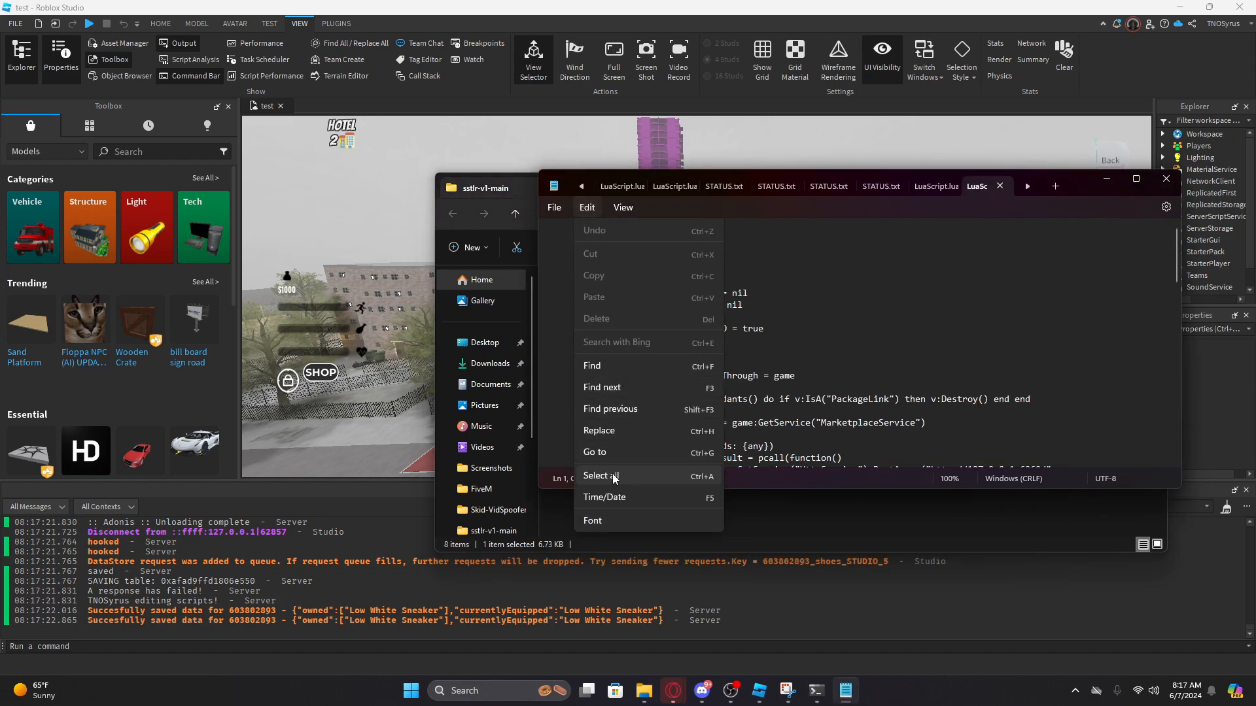
{"action": "left_click", "coordinate": [600, 475]}
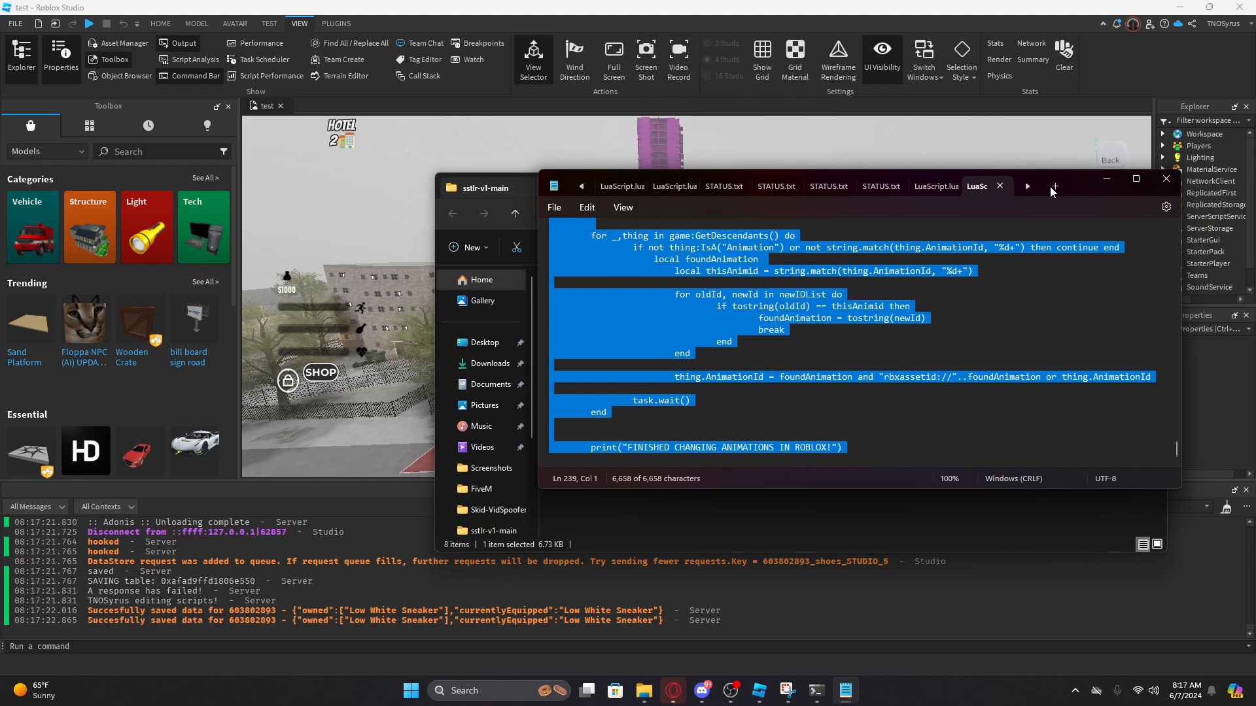
{"action": "left_click", "coordinate": [1166, 178]}
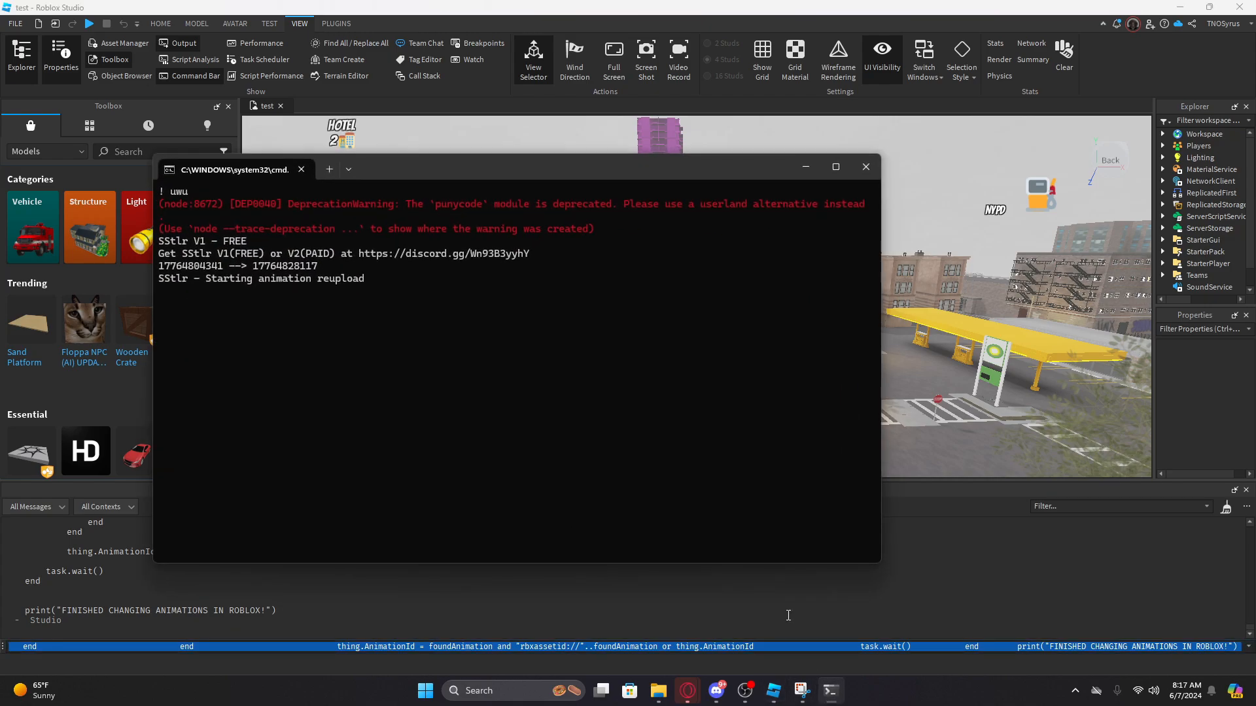
{"action": "mouse_move", "coordinate": [603, 410]}
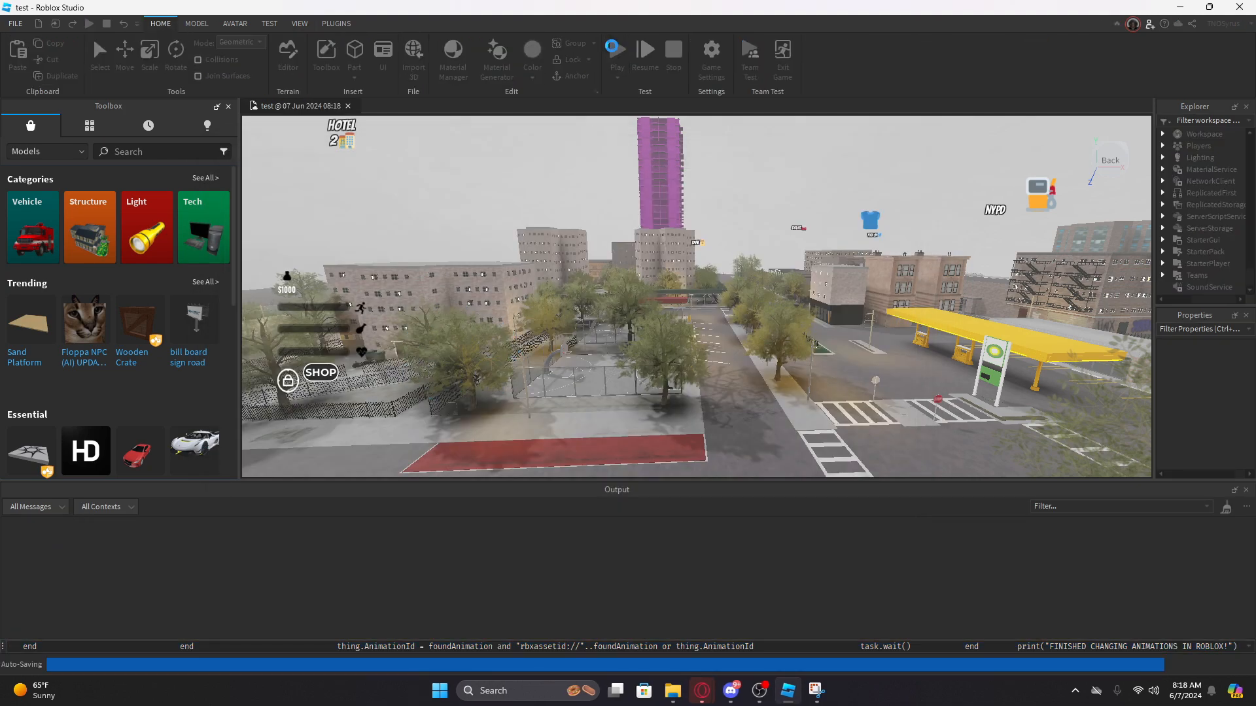
Start a fresh playtest with the character spawning on the city streets
{"action": "left_click", "coordinate": [617, 51]}
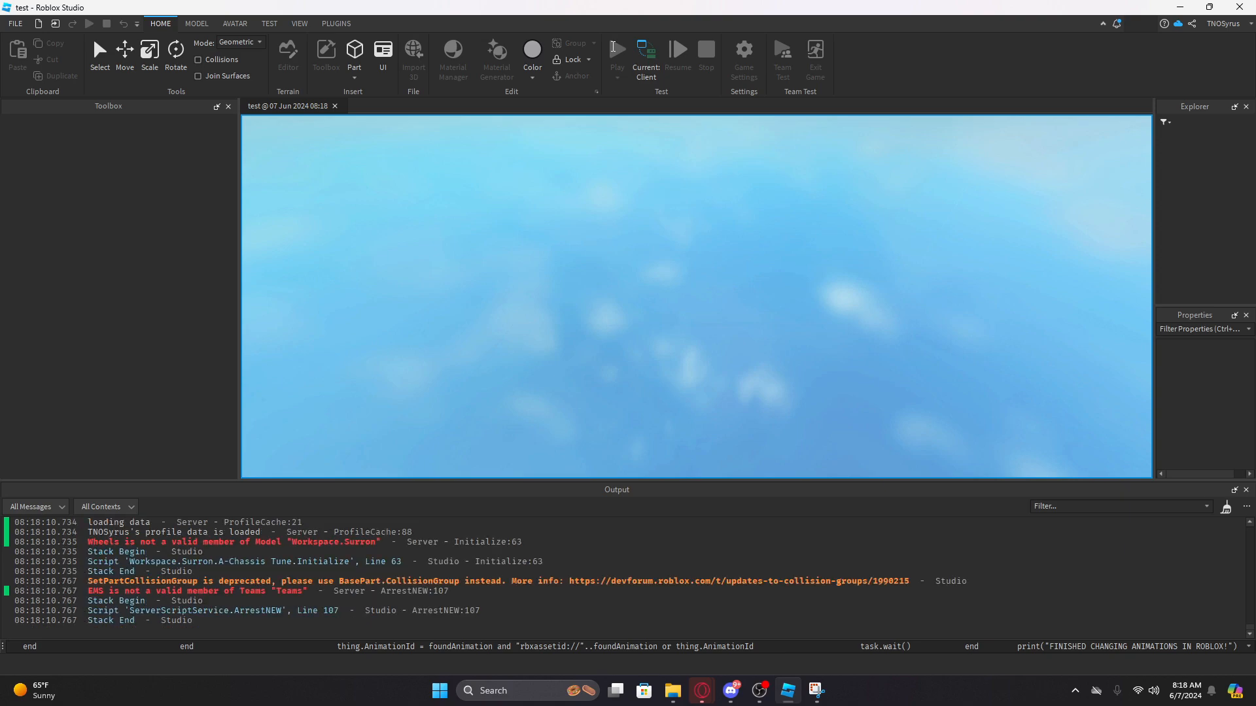
{"action": "left_click", "coordinate": [616, 50]}
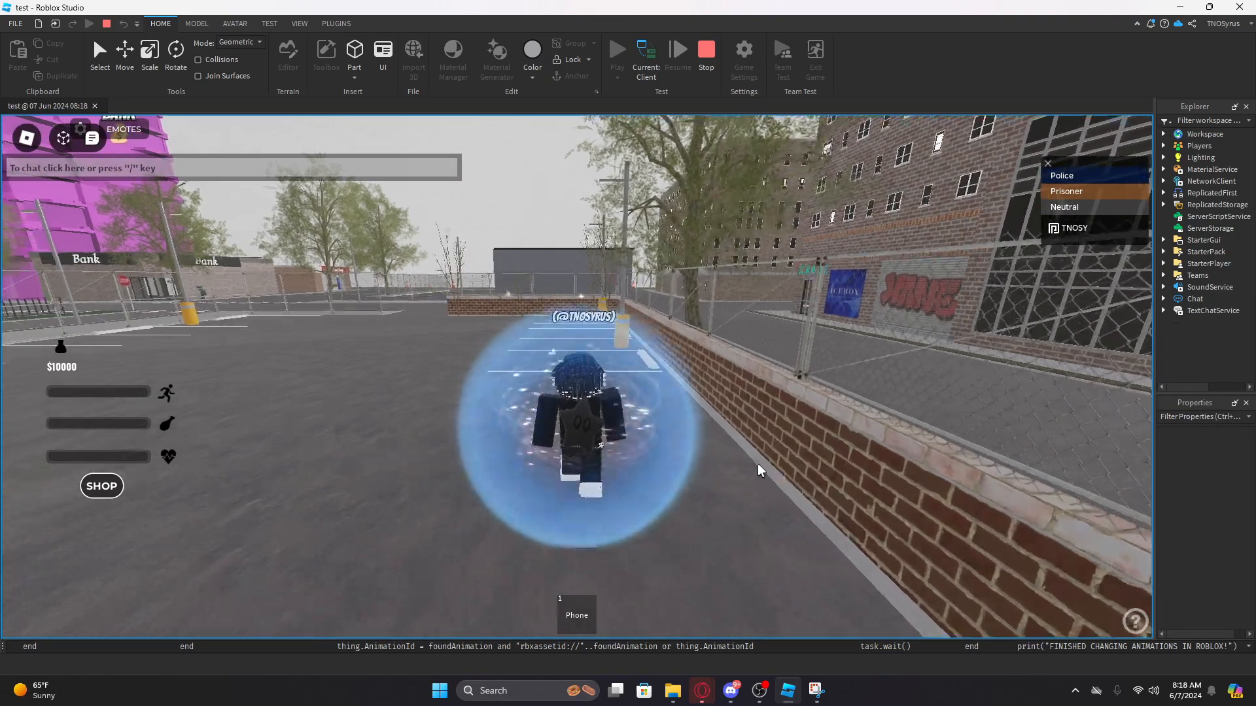
Check the new character animations in play, then stop the playtest
{"action": "left_click", "coordinate": [575, 615]}
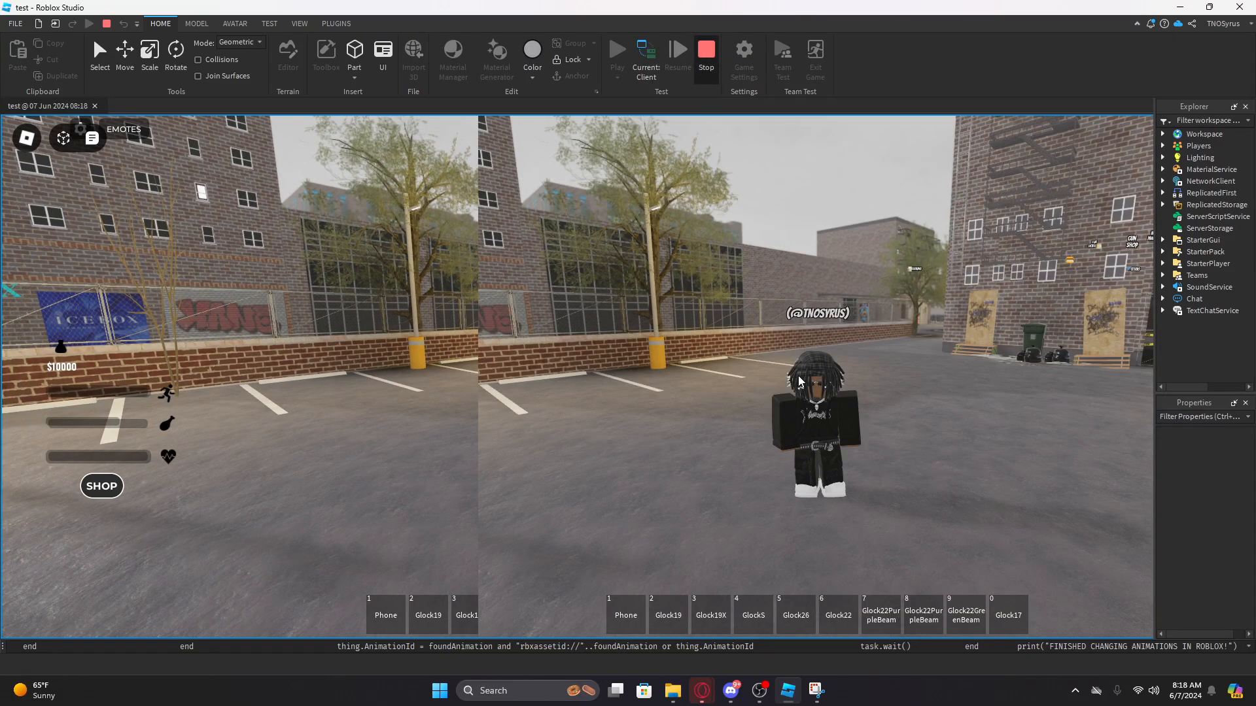
{"action": "mouse_move", "coordinate": [739, 425]}
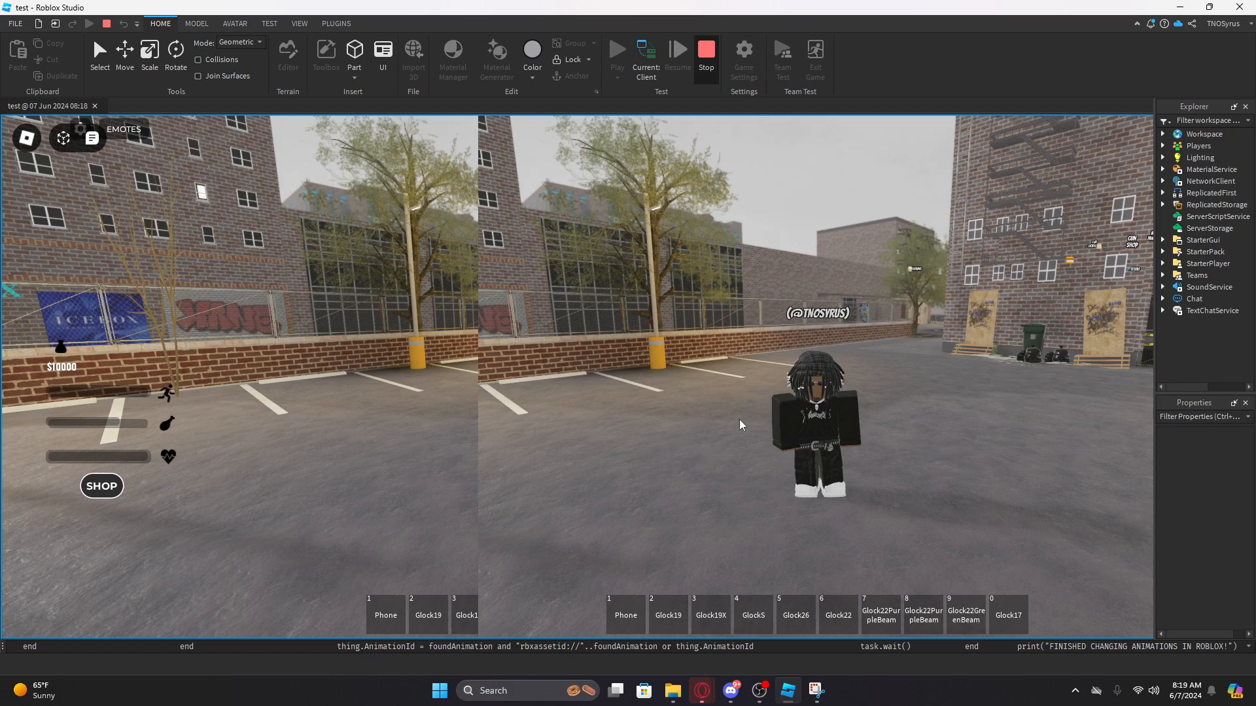
{"action": "left_click", "coordinate": [705, 54]}
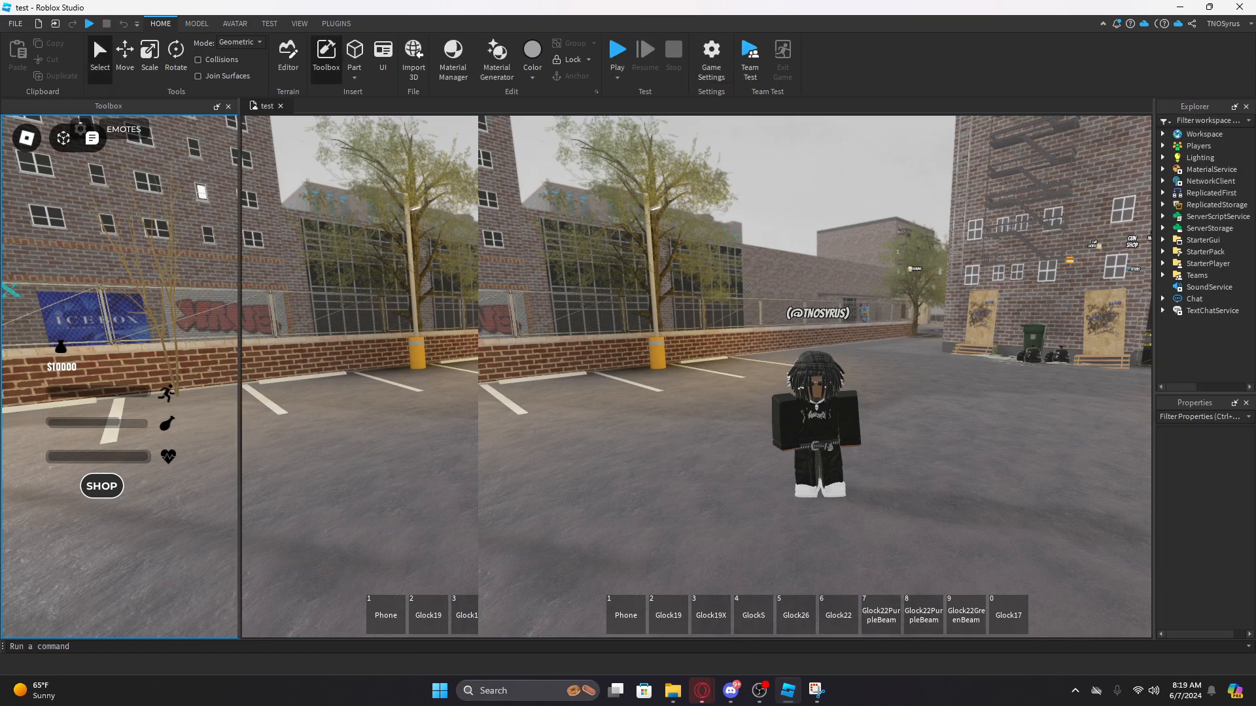